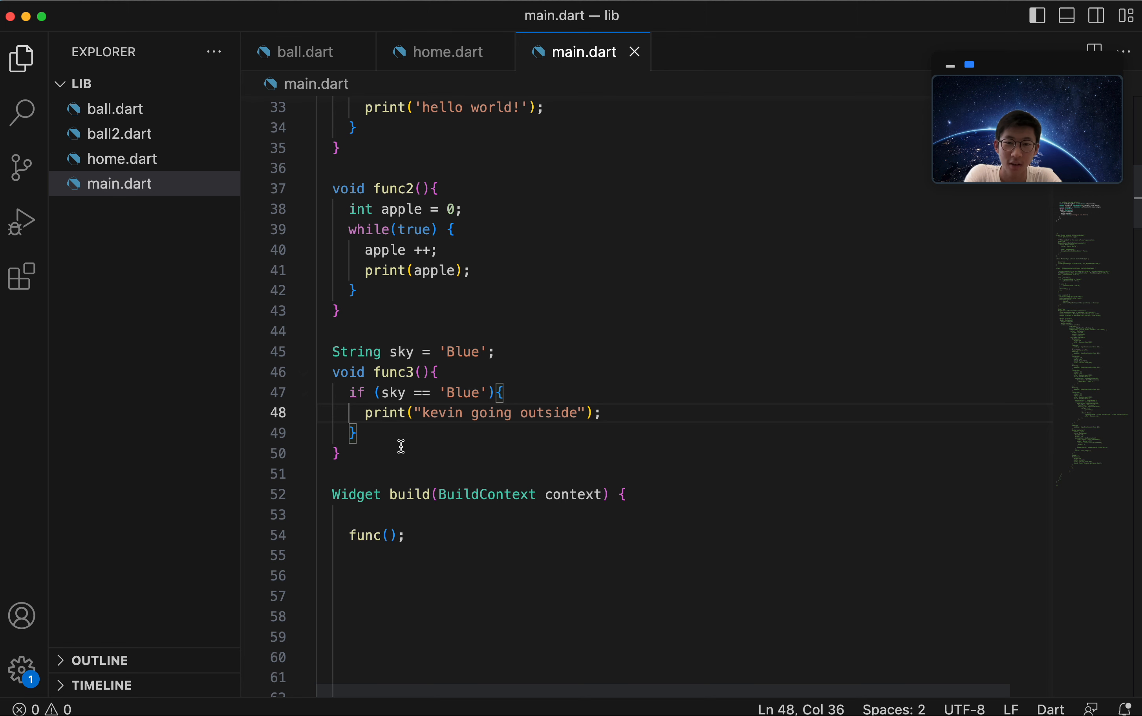
mouse_move(351, 533)
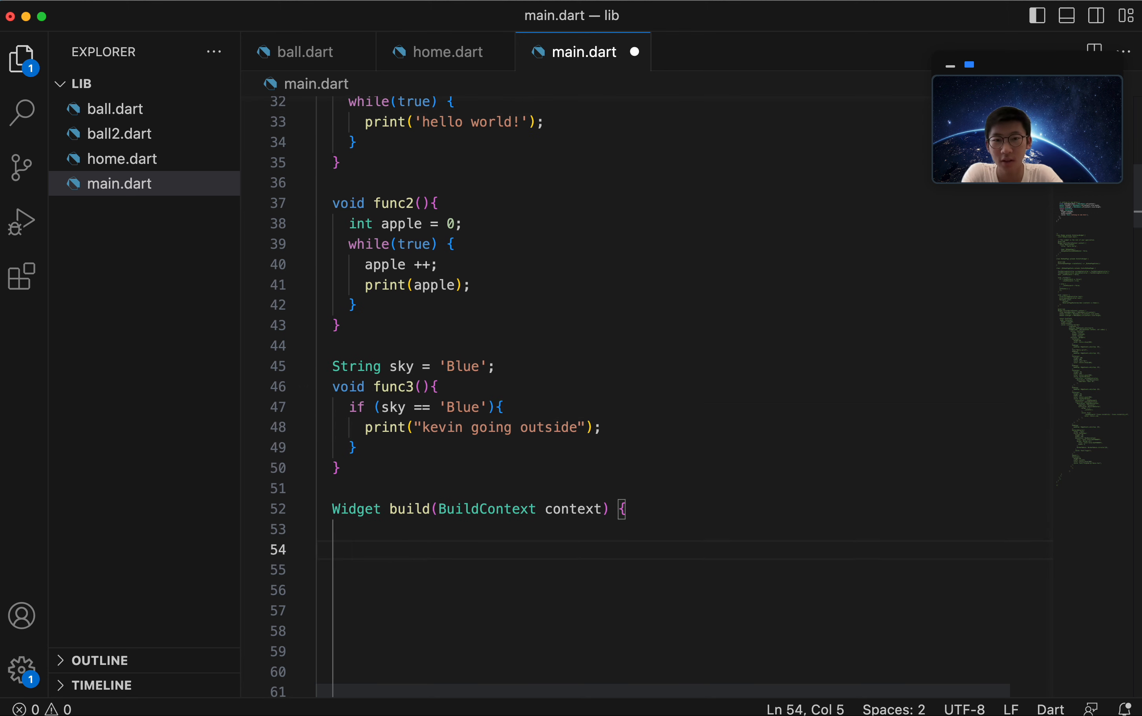
- Replace the func call in build with func3(), reusing the selected func3 name
scroll(up, 3)
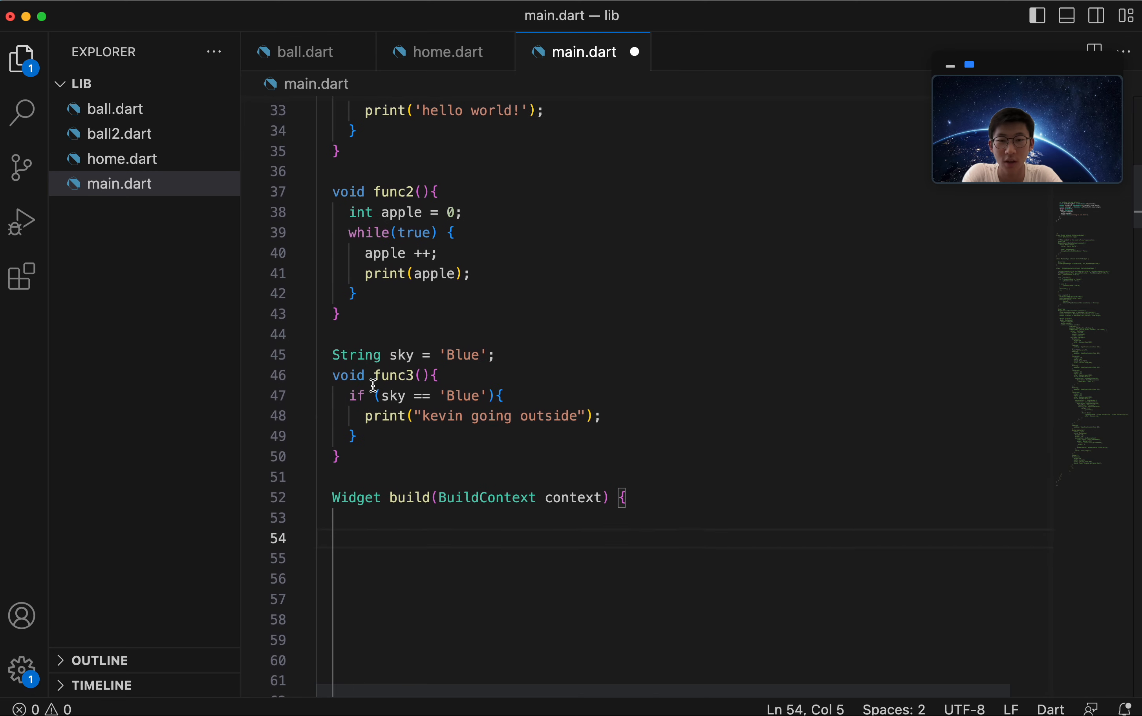
double_click(393, 386)
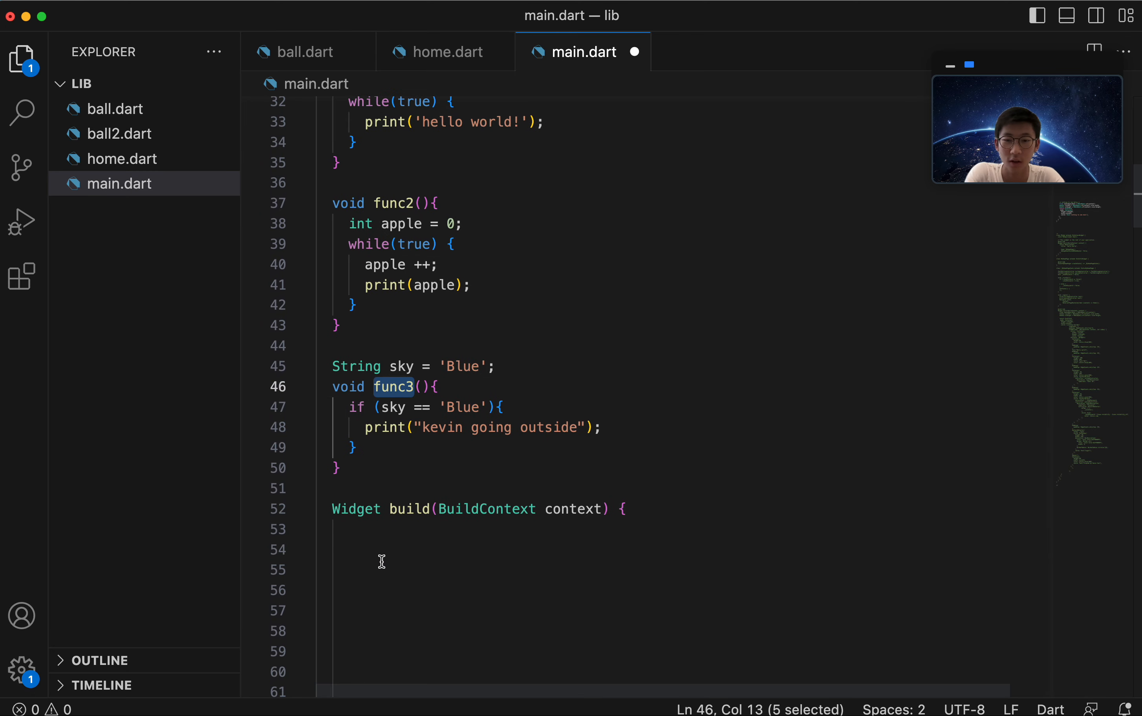
text(func3();)
text(flutter run)
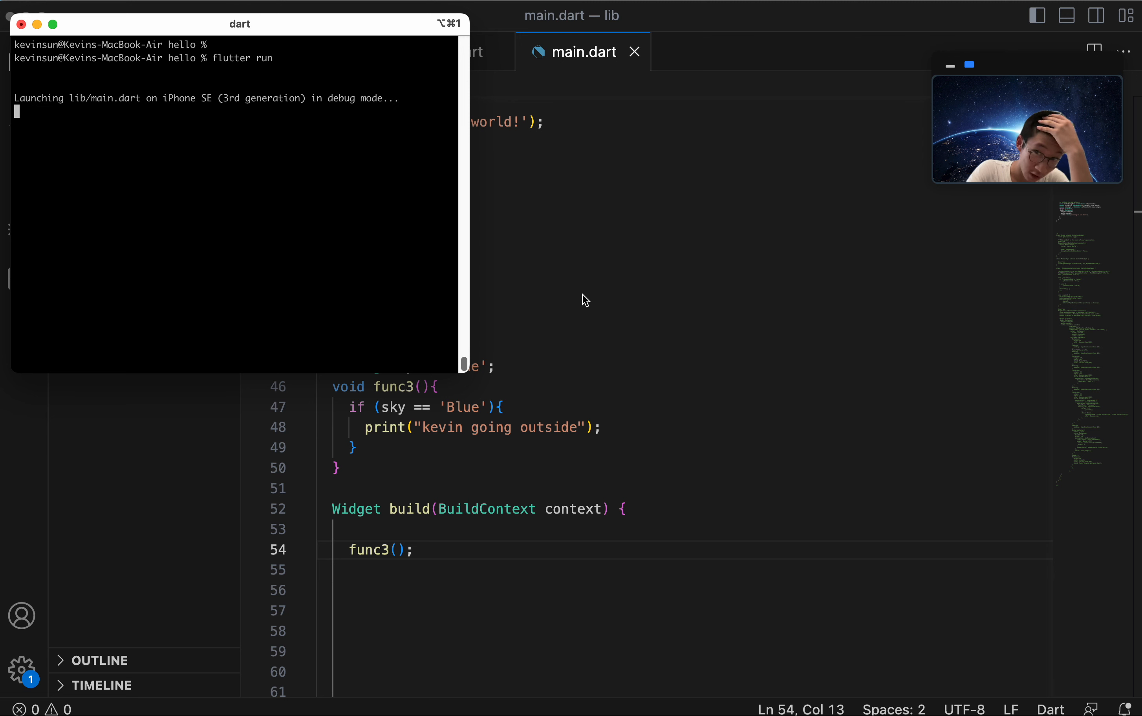
mouse_move(297, 138)
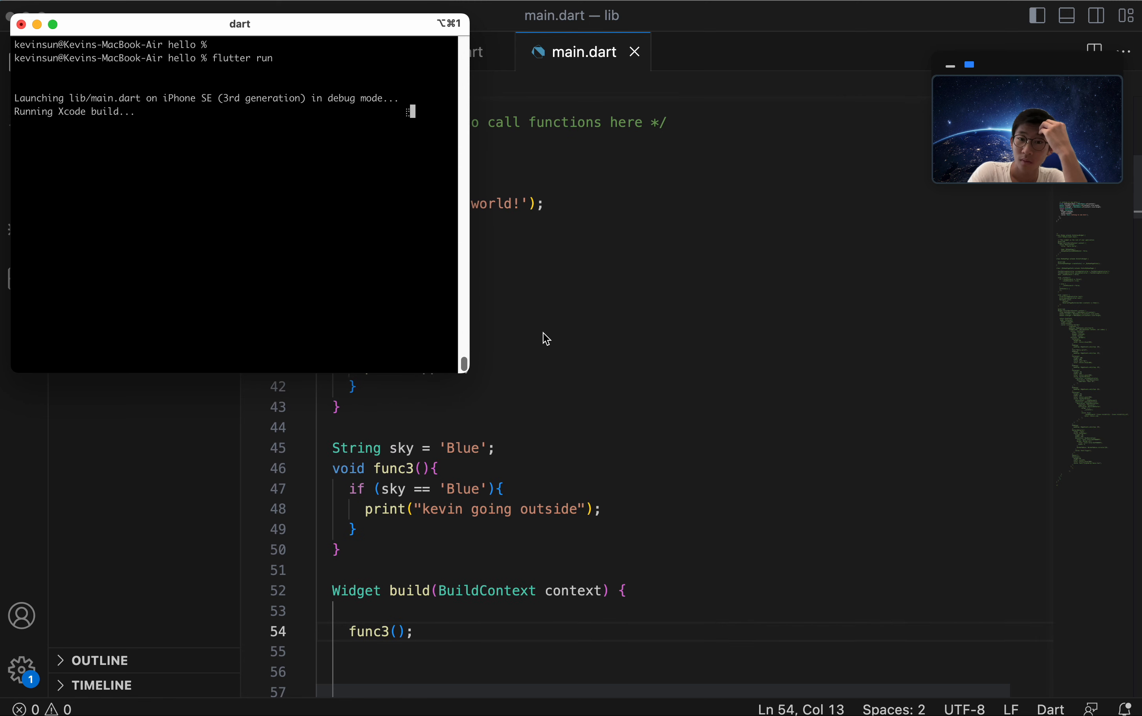
mouse_move(333, 155)
text(print('Logic)
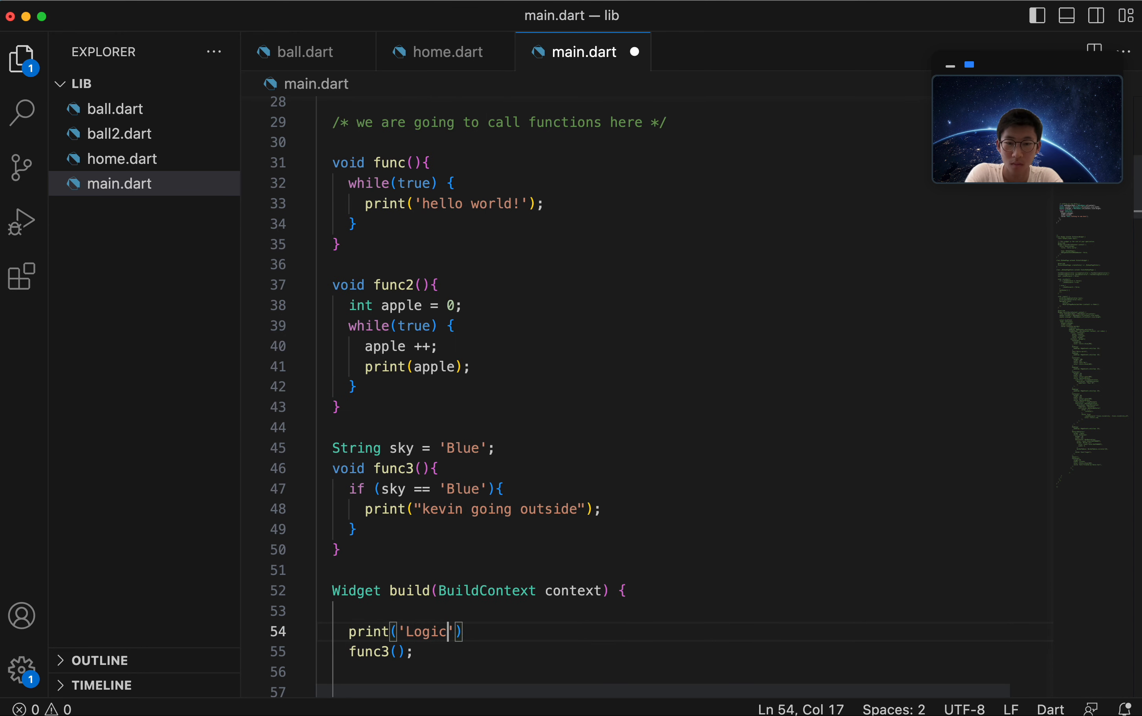
- Print 'Logic demo' before func3 and check both messages in the hot-restart output
text(demo)
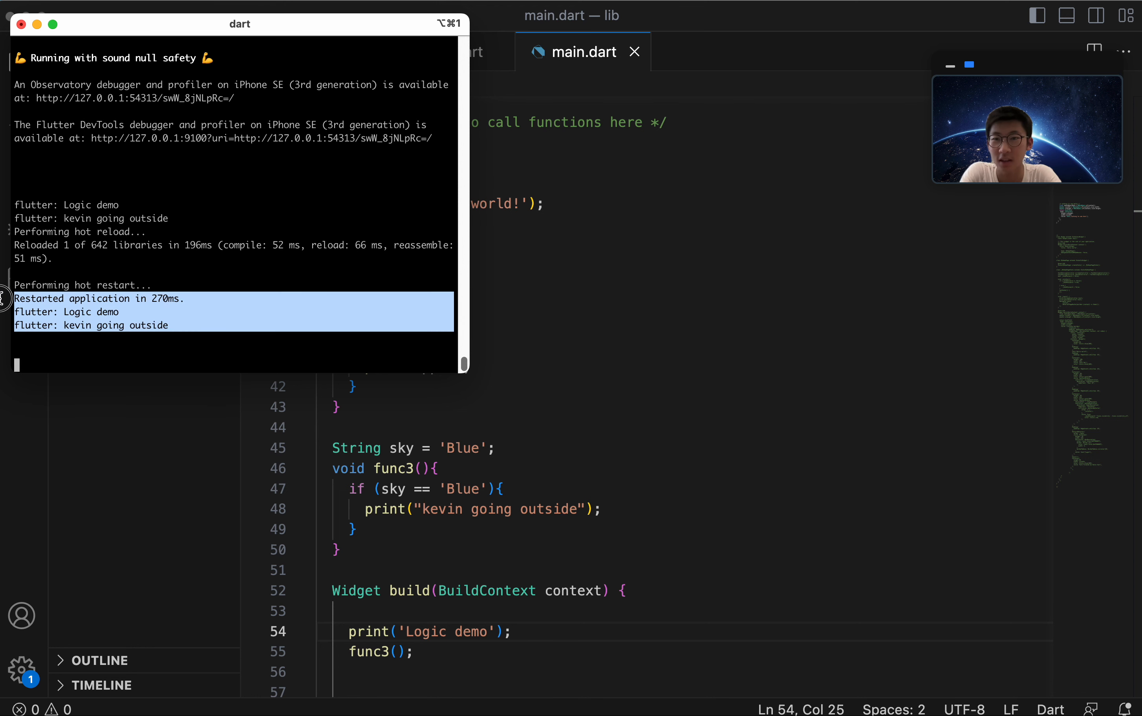
click(251, 309)
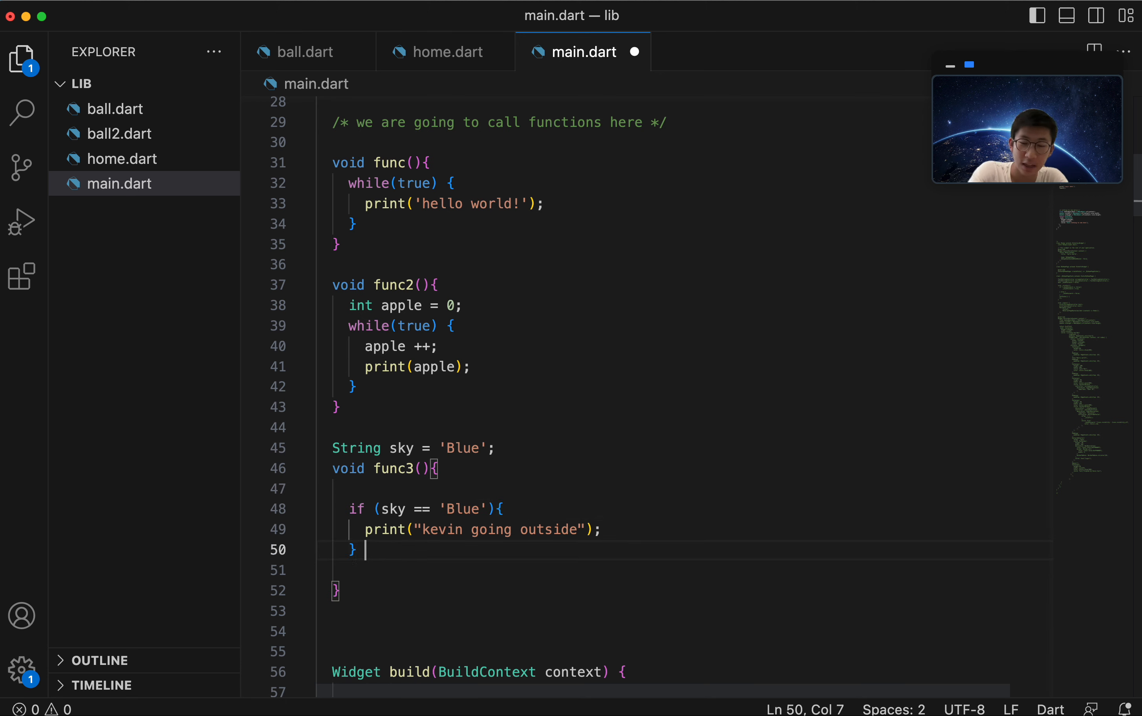
- Write the else if (sky == 'Red') branch with a print statement
text(else if ()
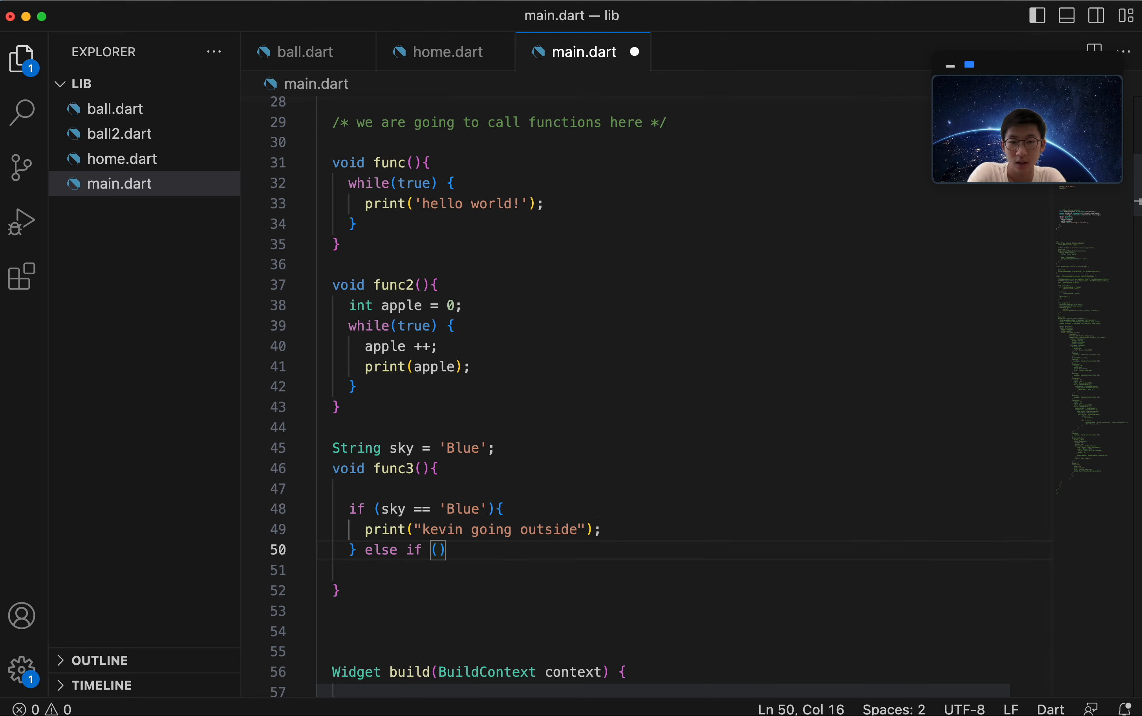
text(sky ==)
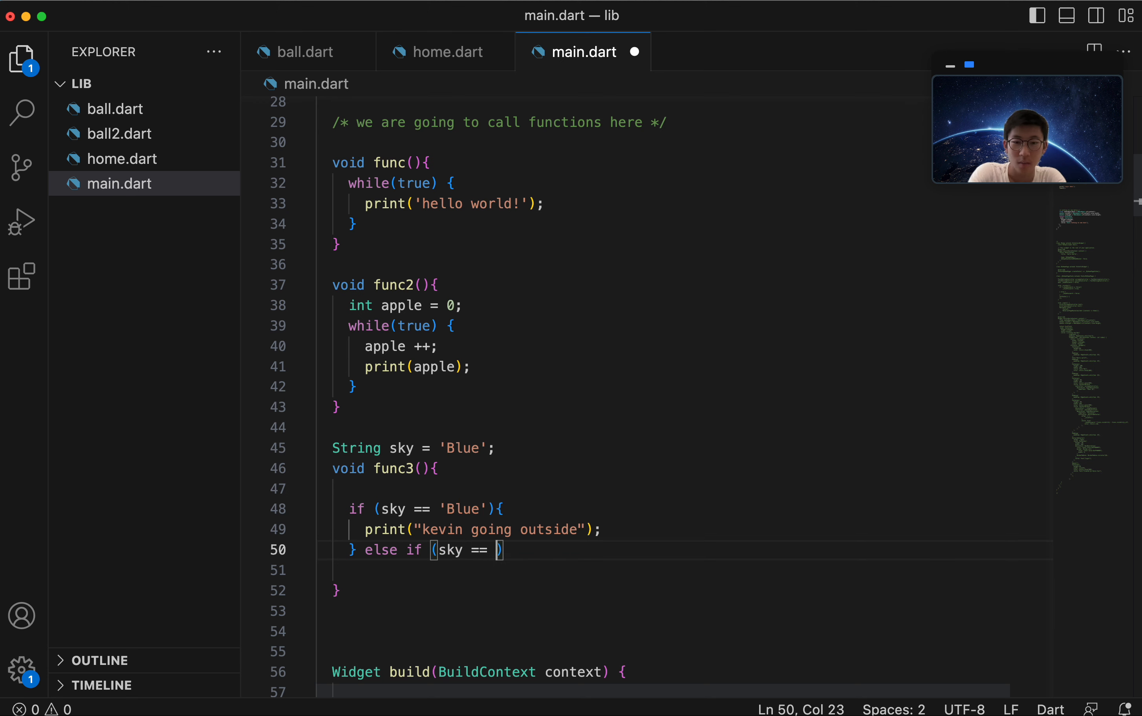
text('Red')
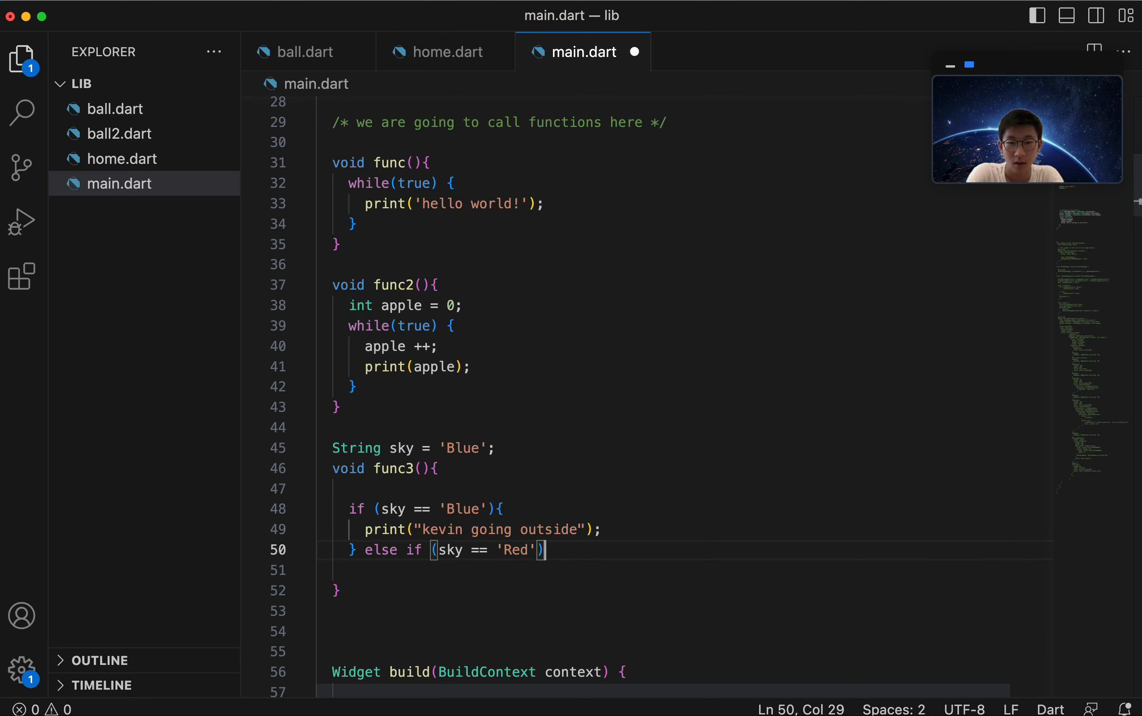
text({)
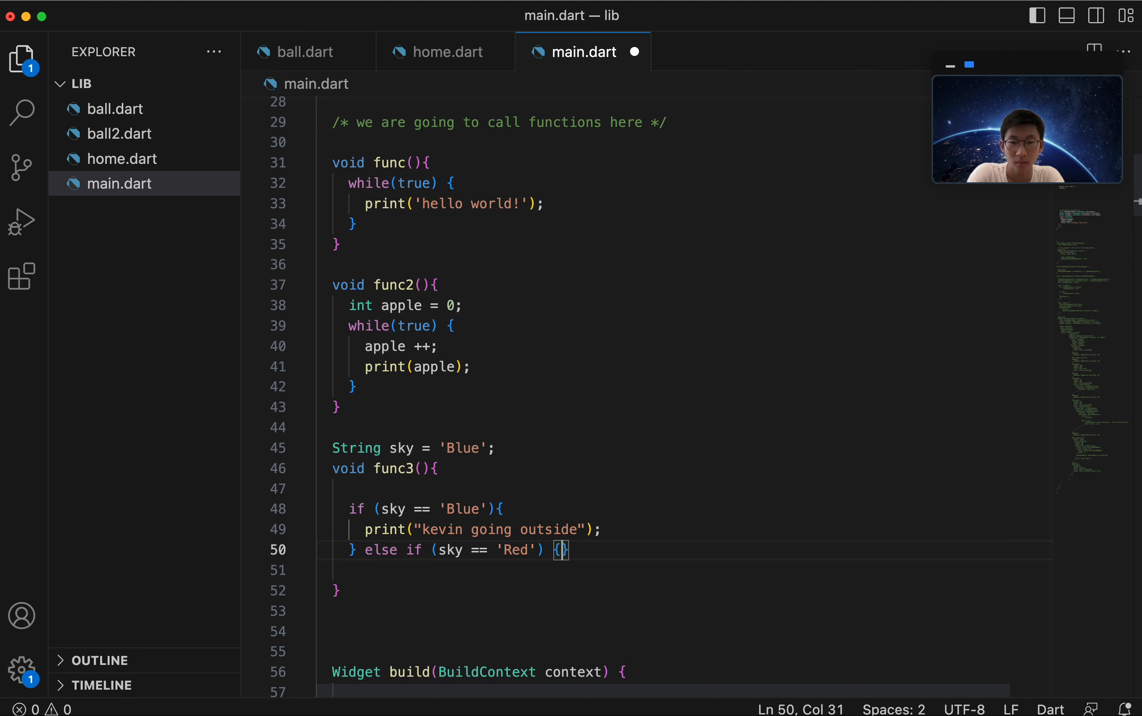
text(print('Kevin close window)
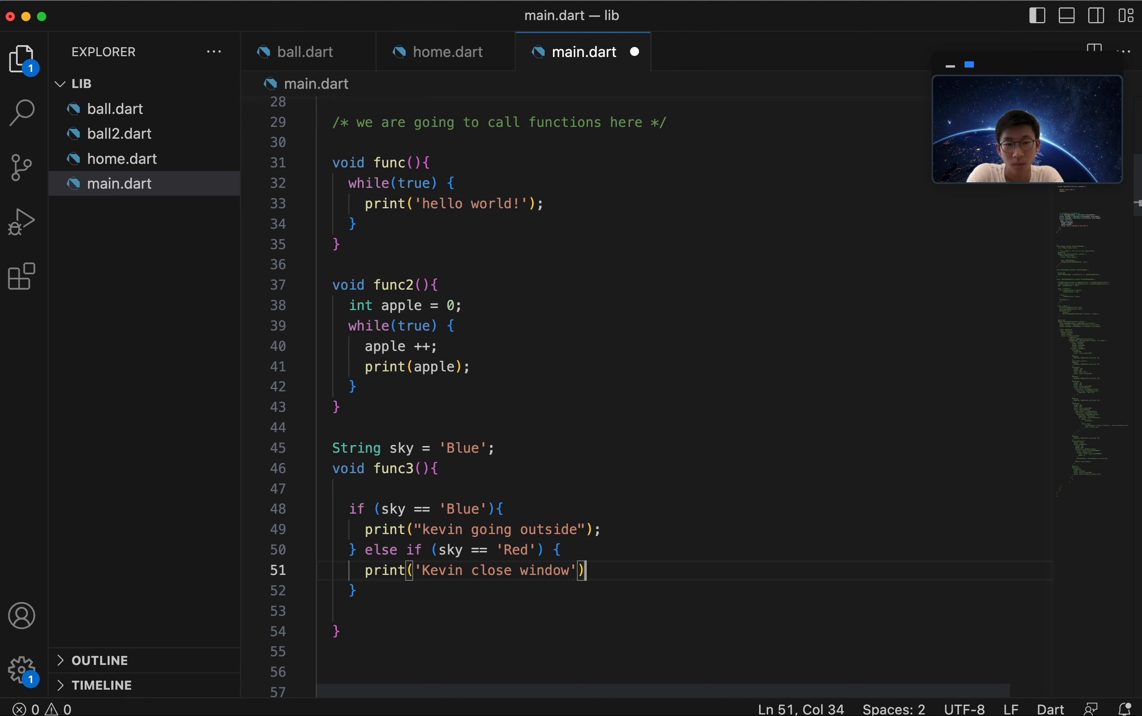
- Set the branch message to 'kevin close window' and remove the stray quote marks
click(412, 529)
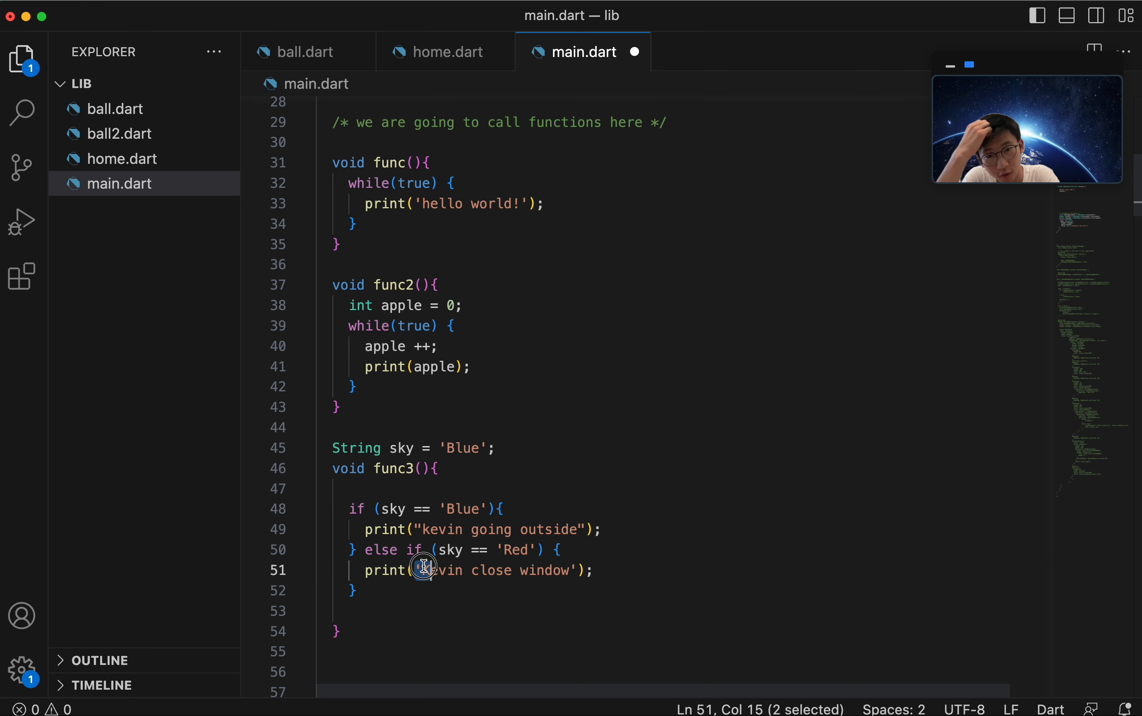
double_click(443, 570)
text(')
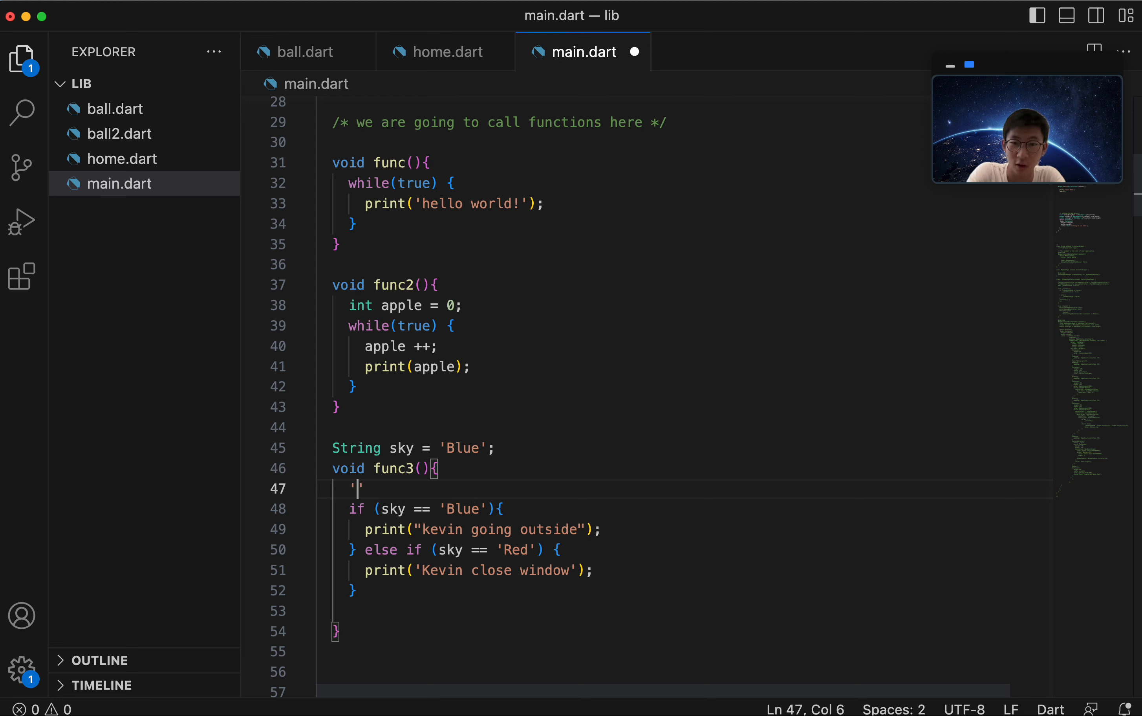
text(")
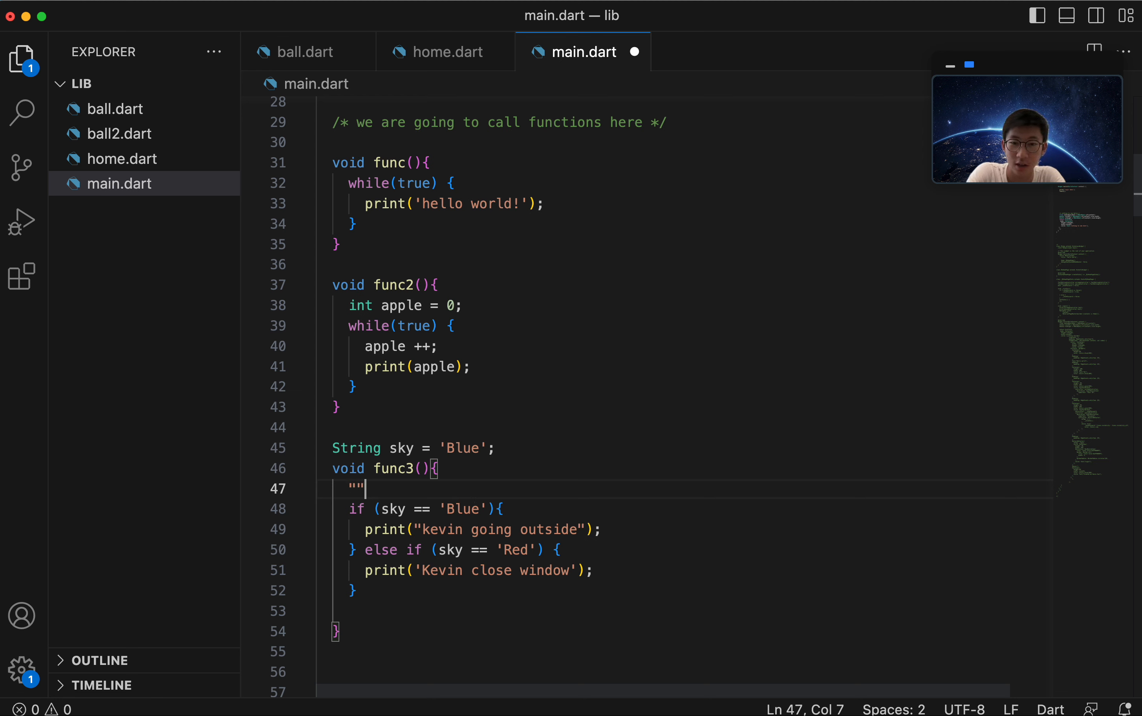
key(Backspace)
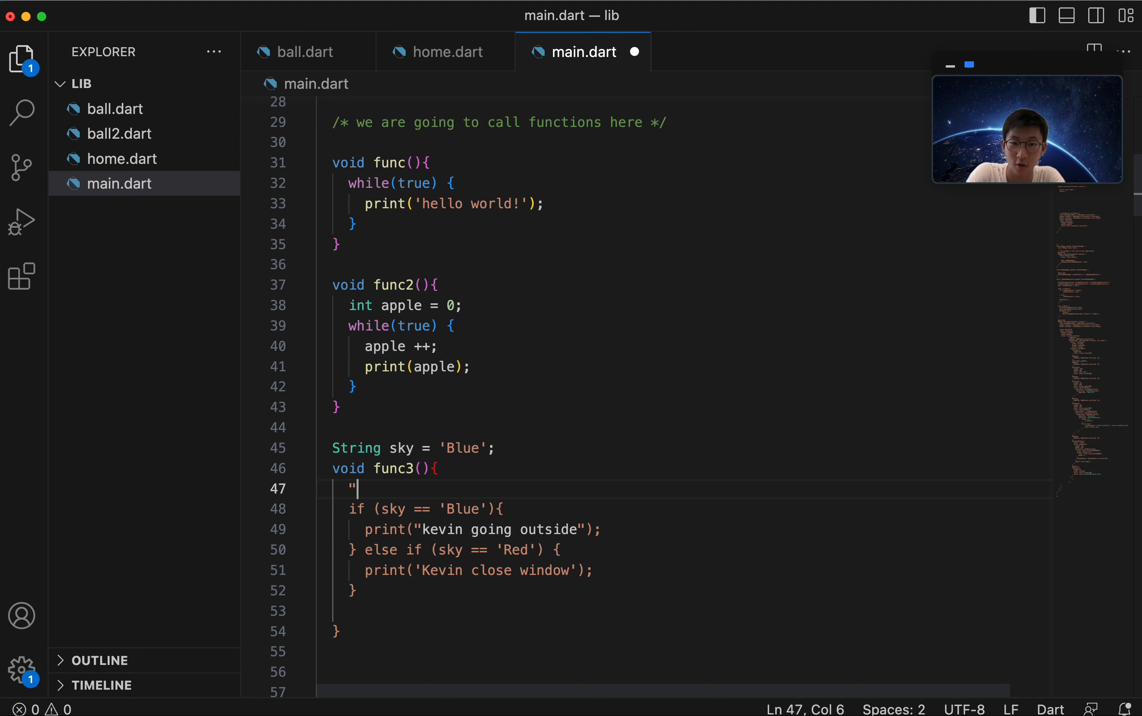
key(Backspace)
text(Red)
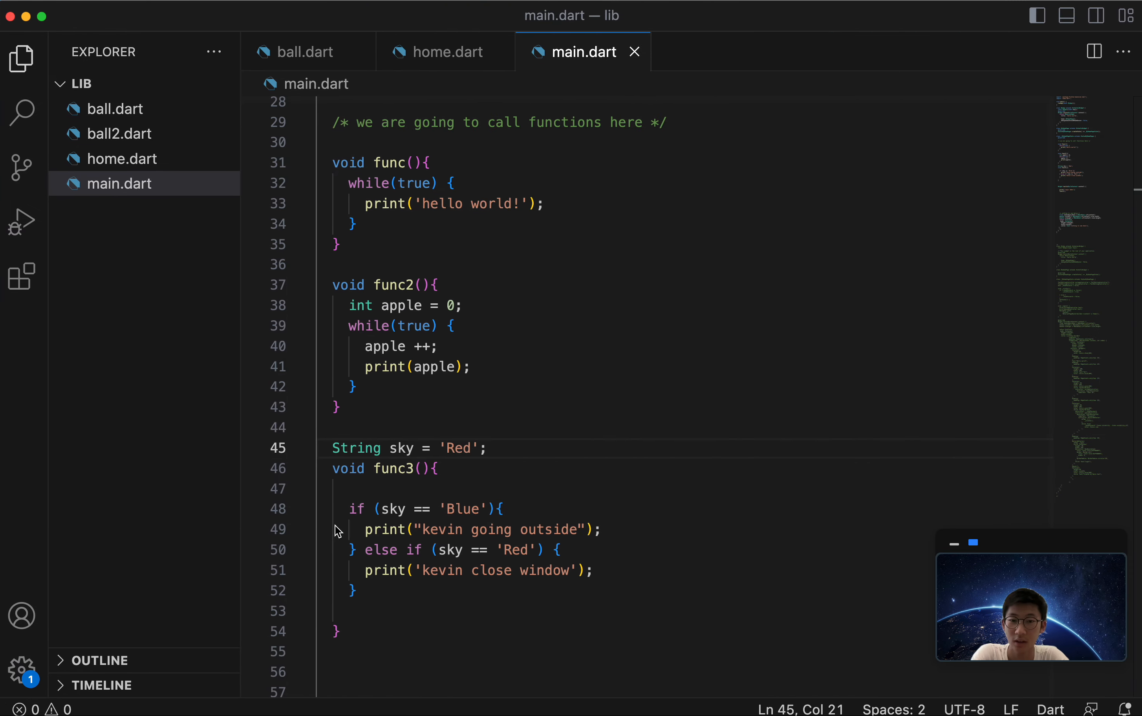
- Add an else branch printing 'sleep' and set sky to random text 'fjriogjerio' matching neither branch
double_click(458, 448)
text( else {)
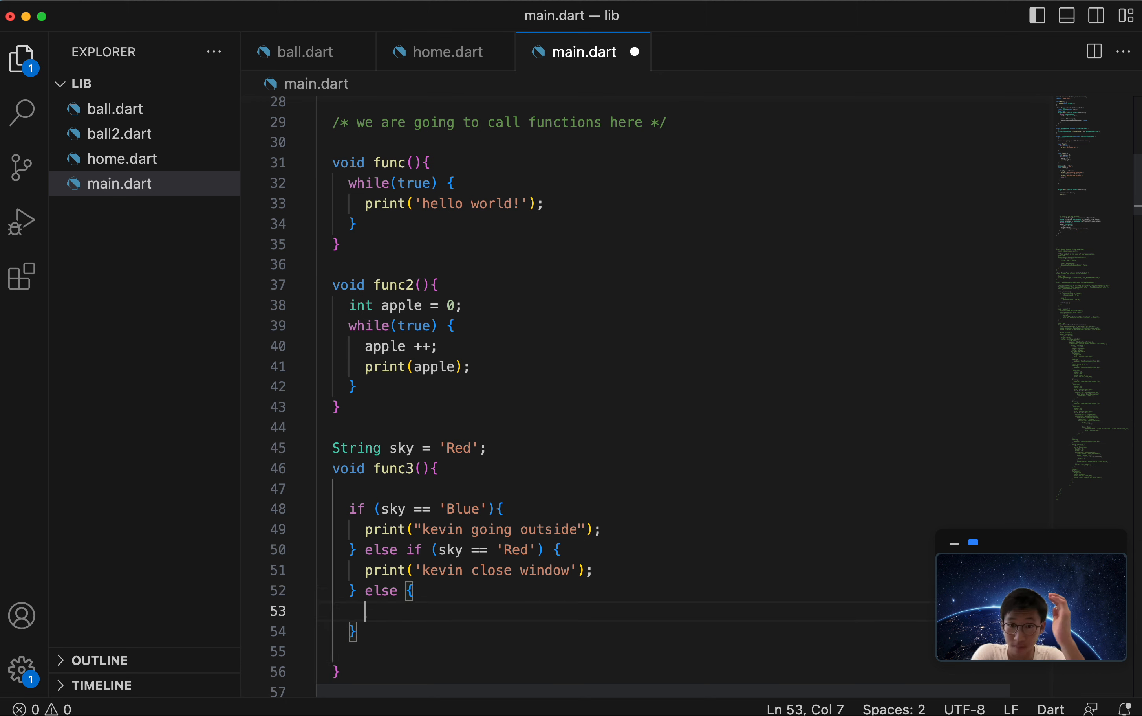
text(print(''))
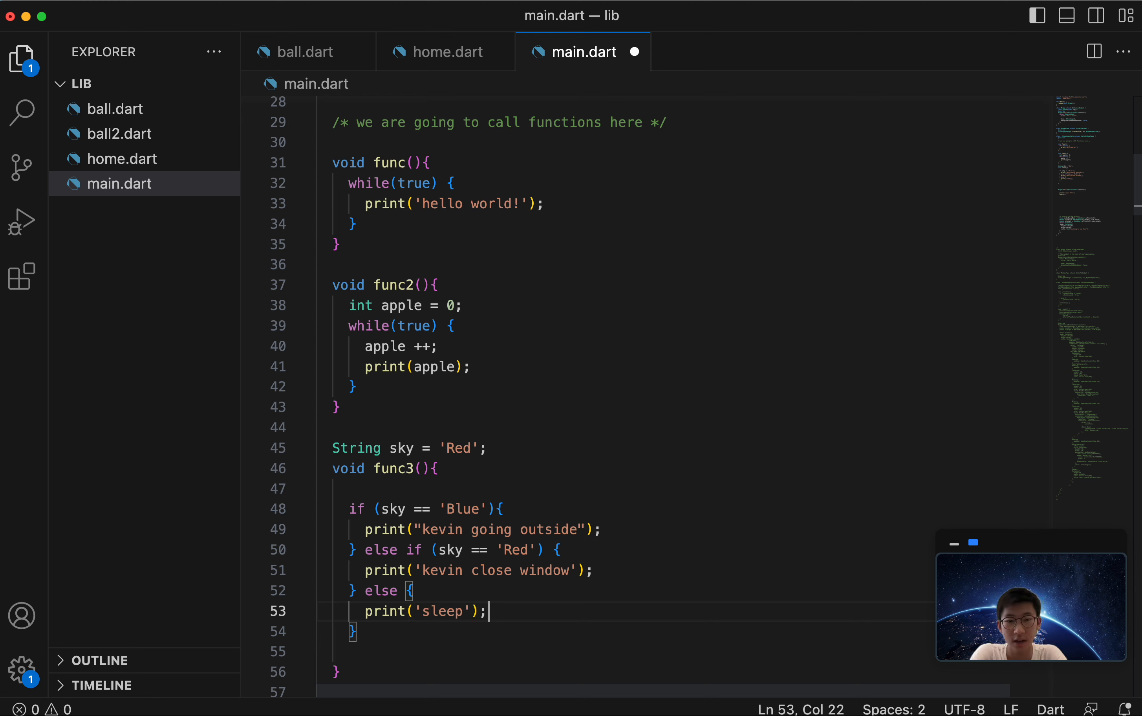
text(fjriogjerio)
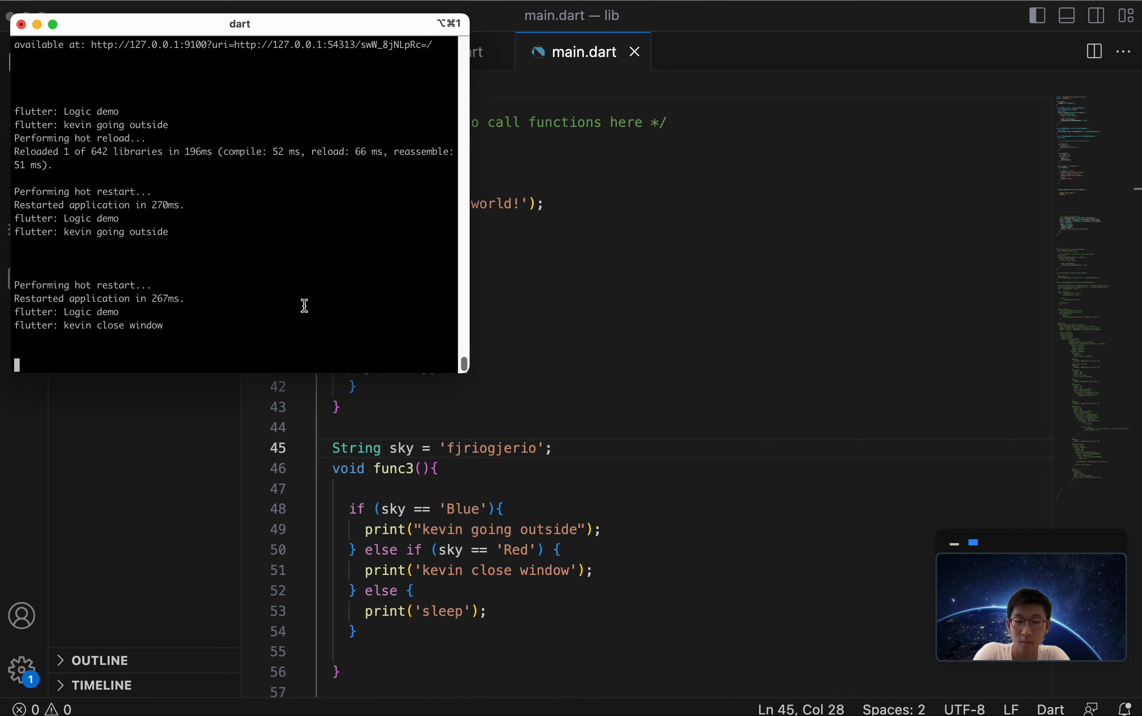
scroll(down, 3)
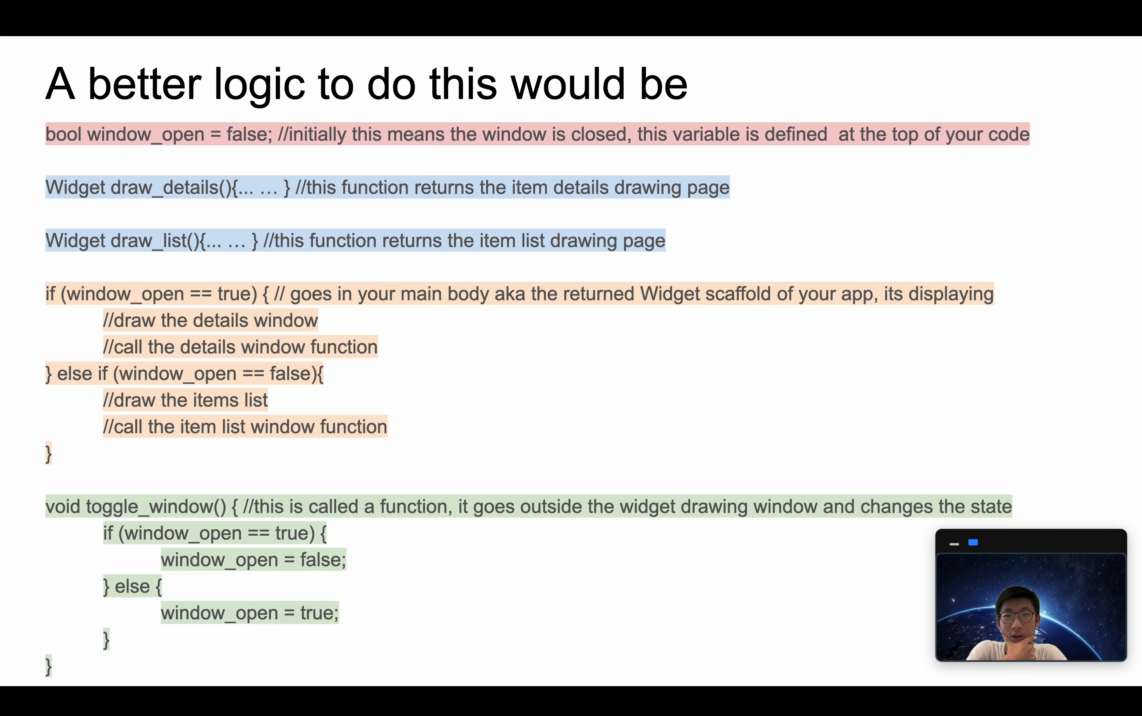
mouse_move(240, 116)
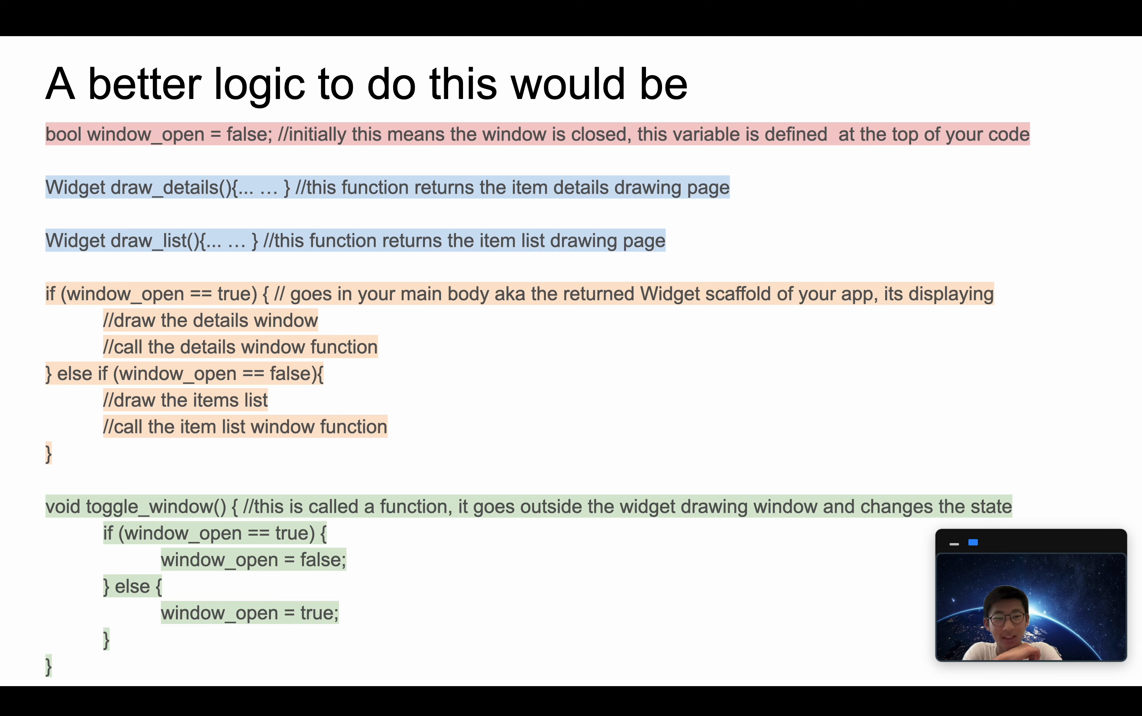
mouse_move(4, 284)
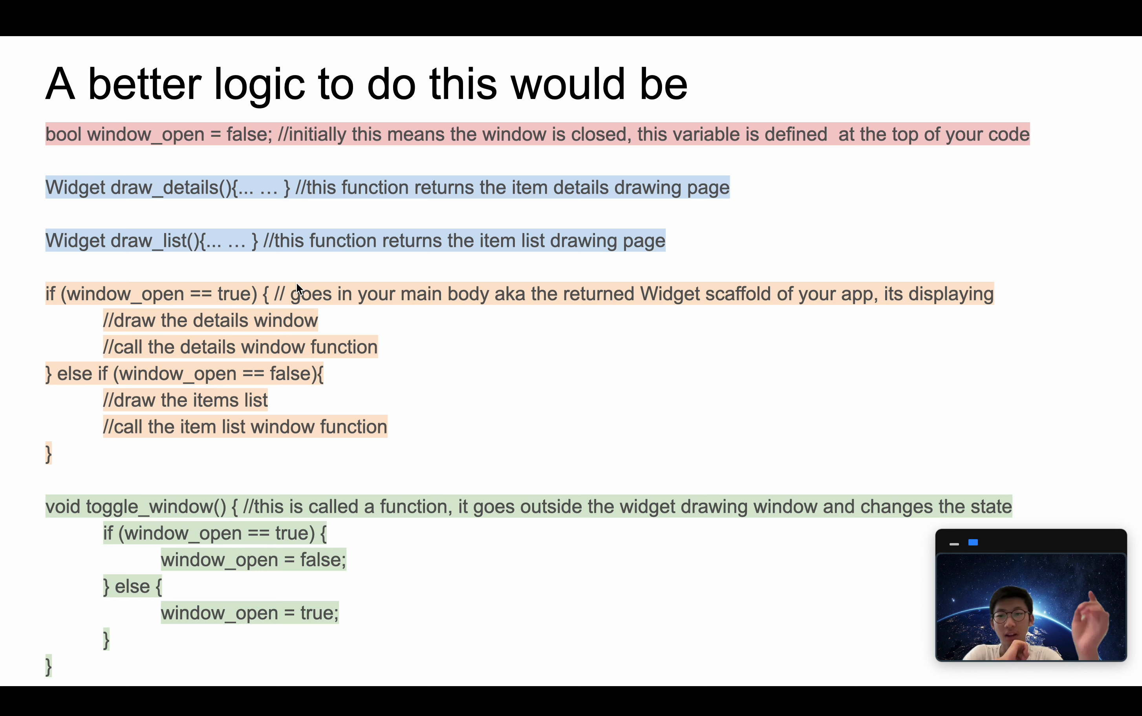
mouse_move(372, 295)
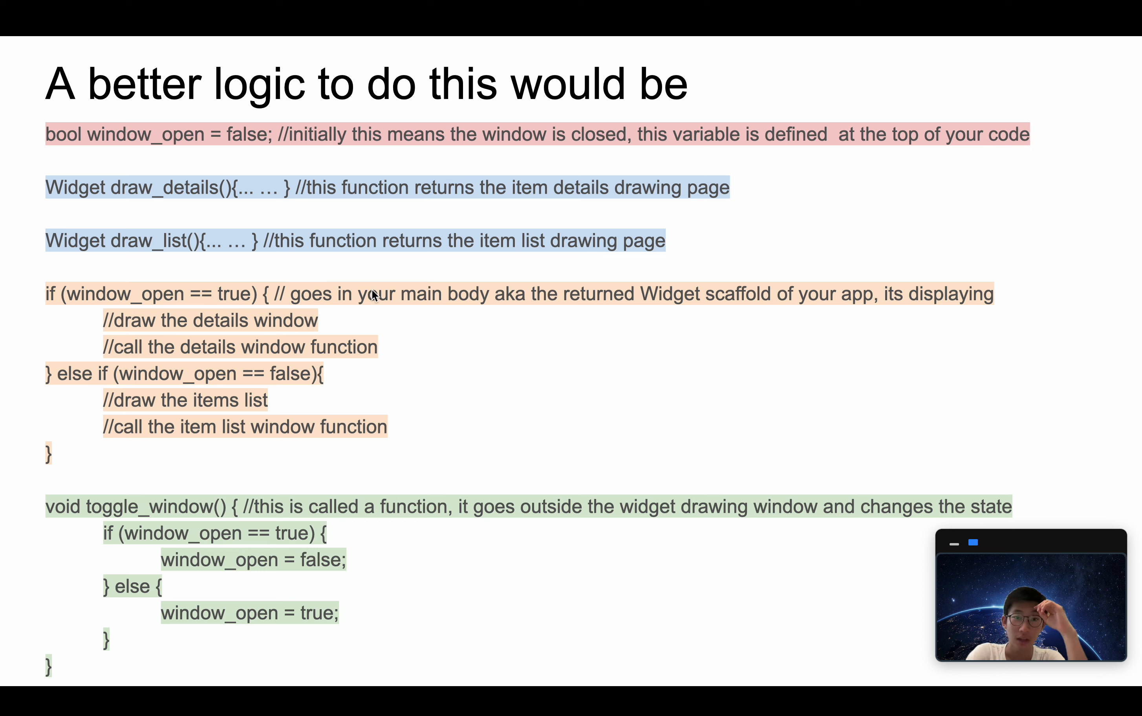
mouse_move(124, 320)
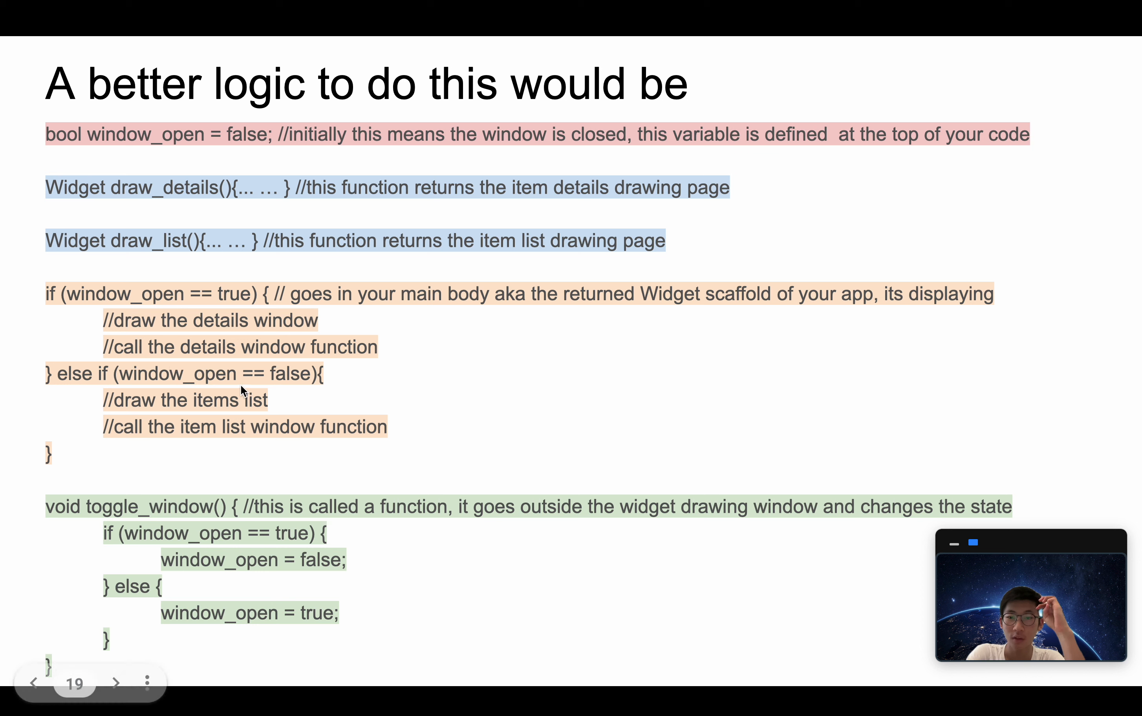
mouse_move(120, 406)
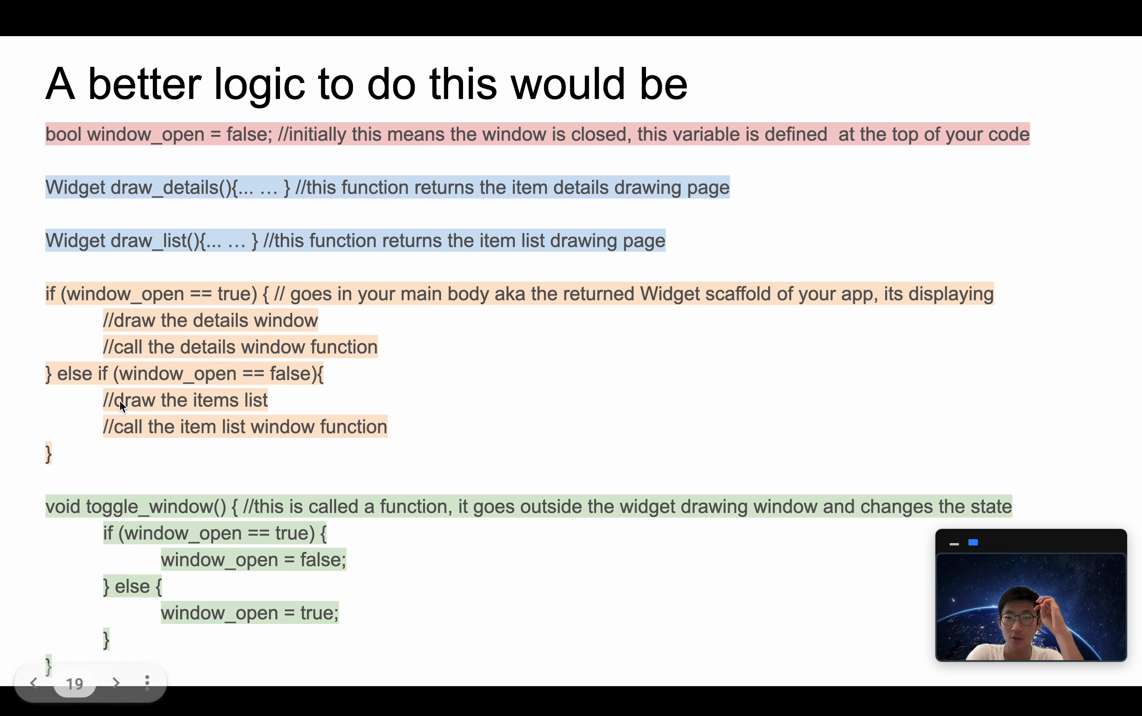
mouse_move(33, 521)
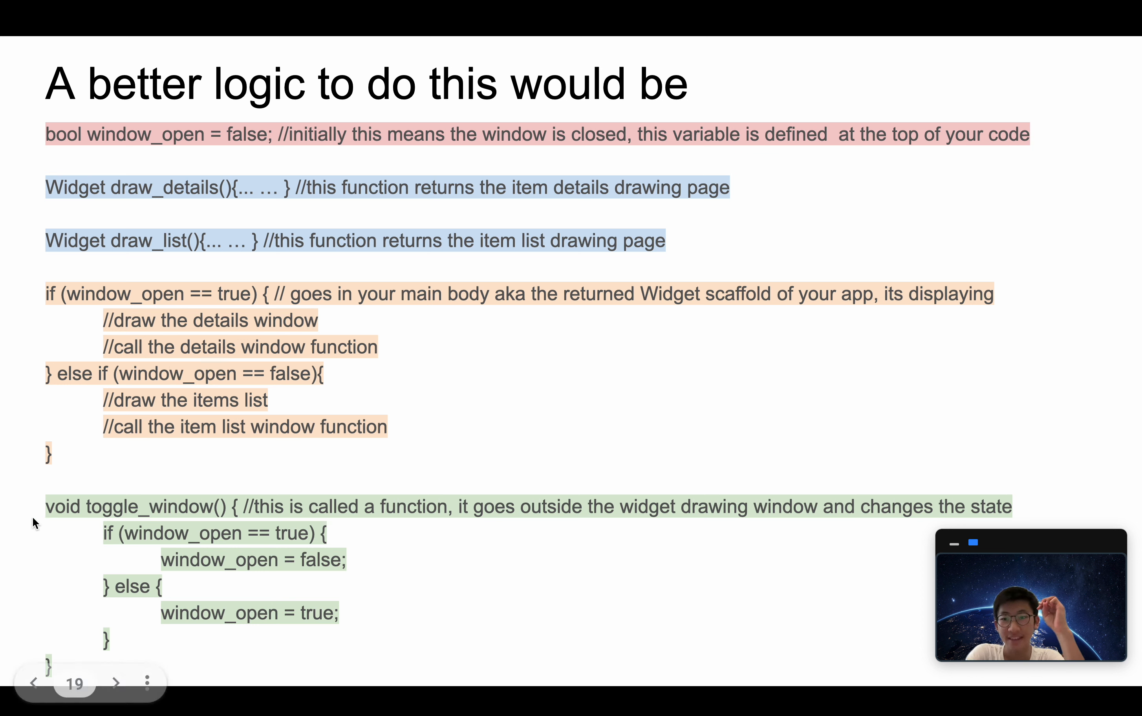
mouse_move(111, 509)
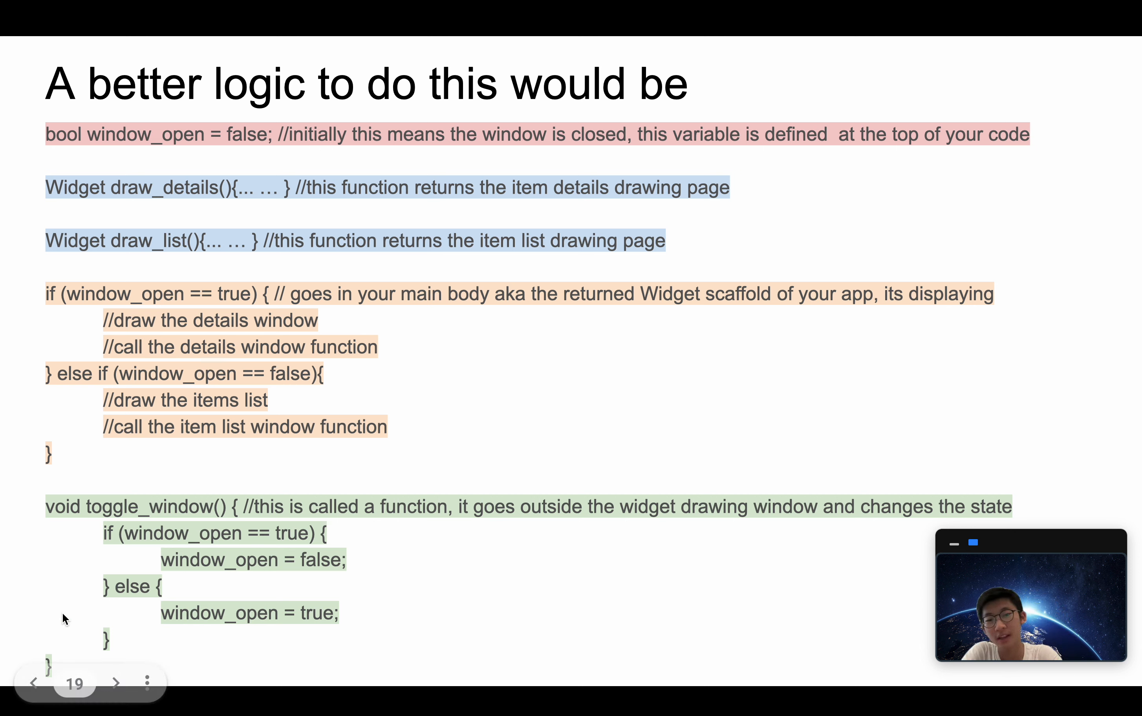
mouse_move(124, 640)
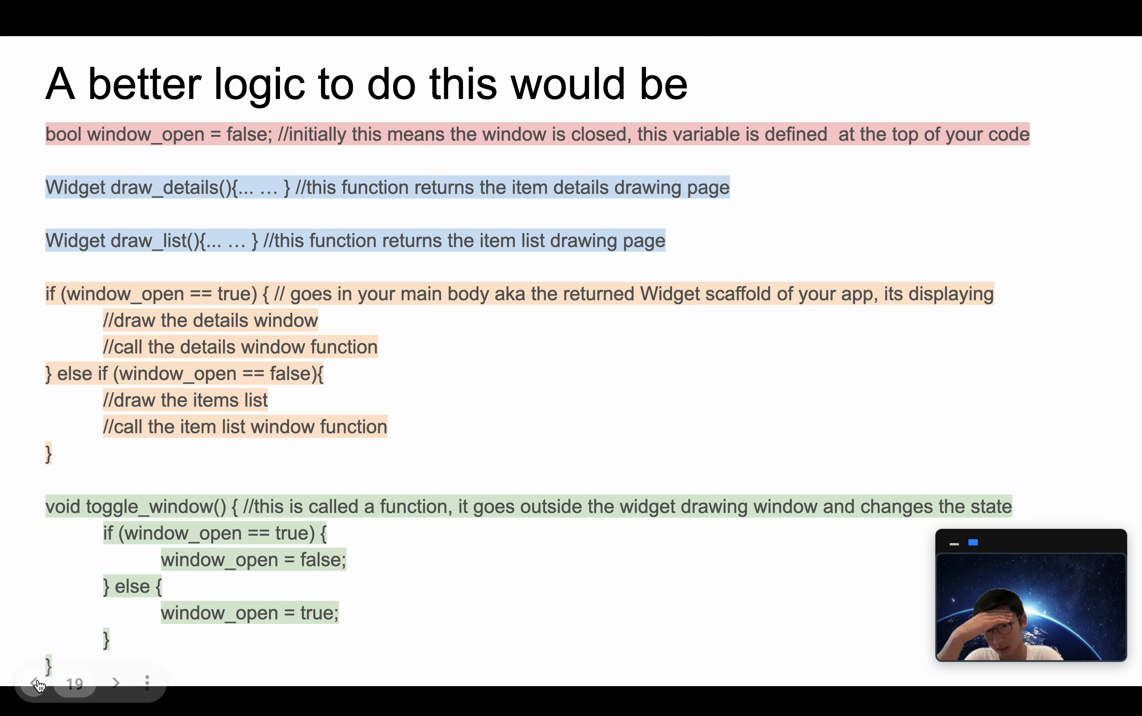
mouse_move(377, 428)
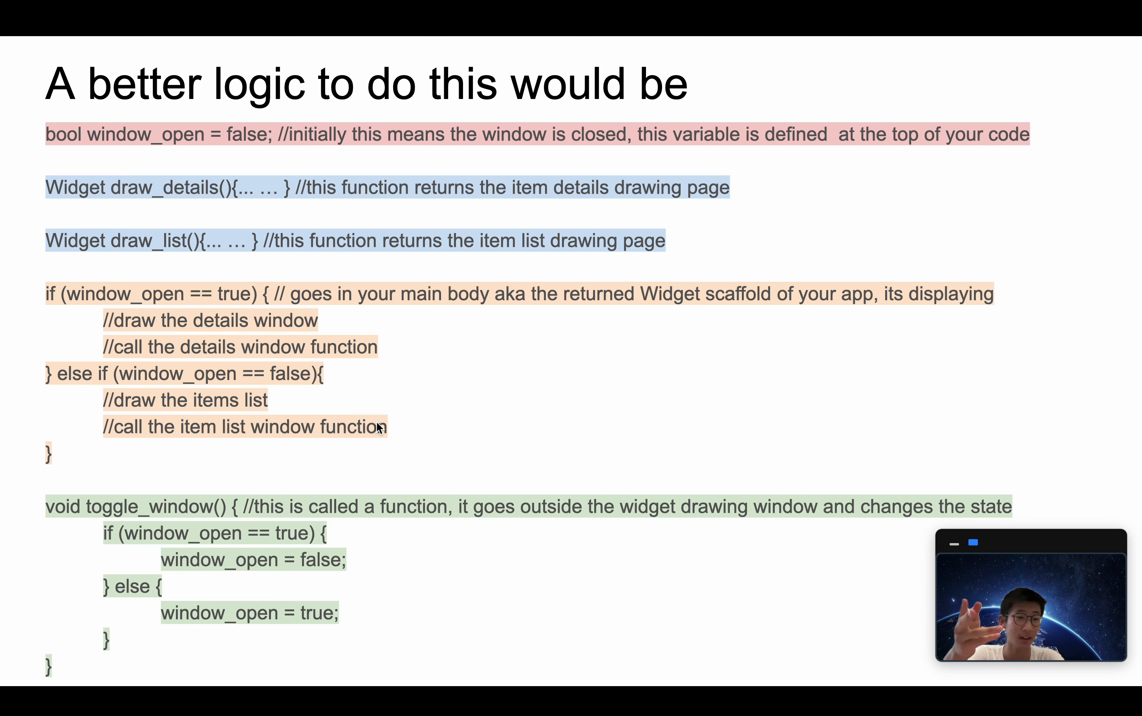